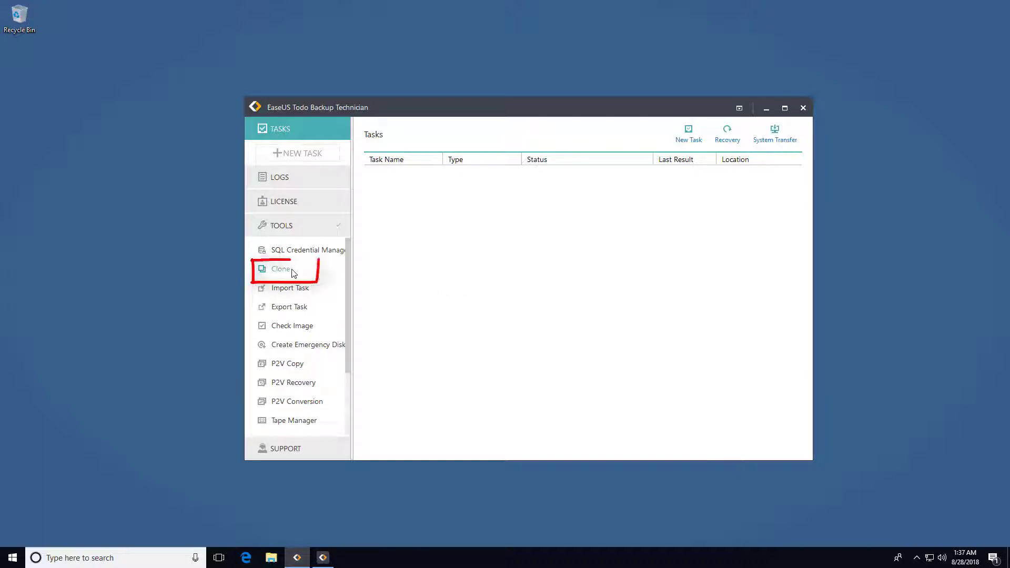
Set up a system clone in the Technician edition with Disk 4 as the target
click(280, 268)
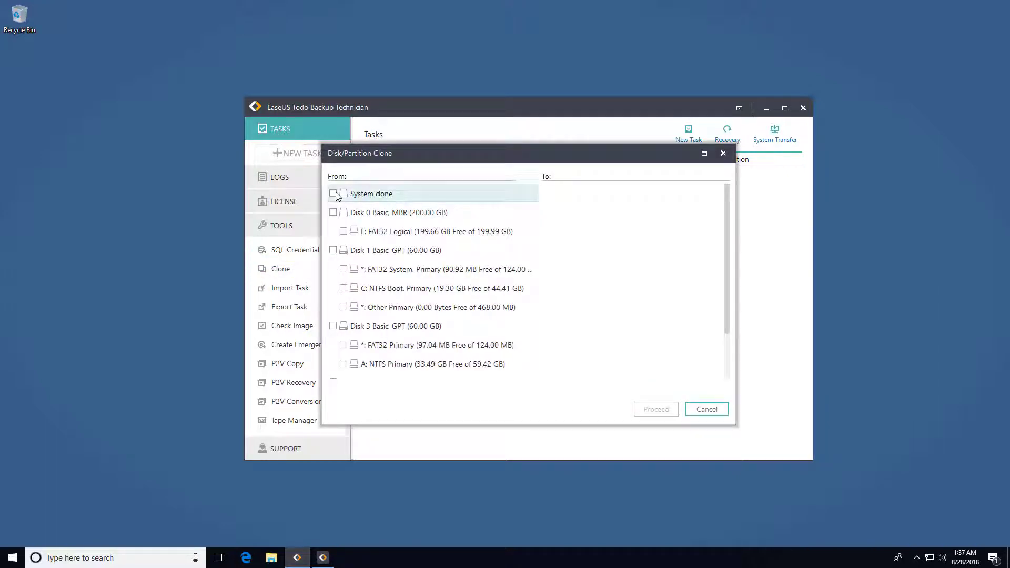
click(334, 194)
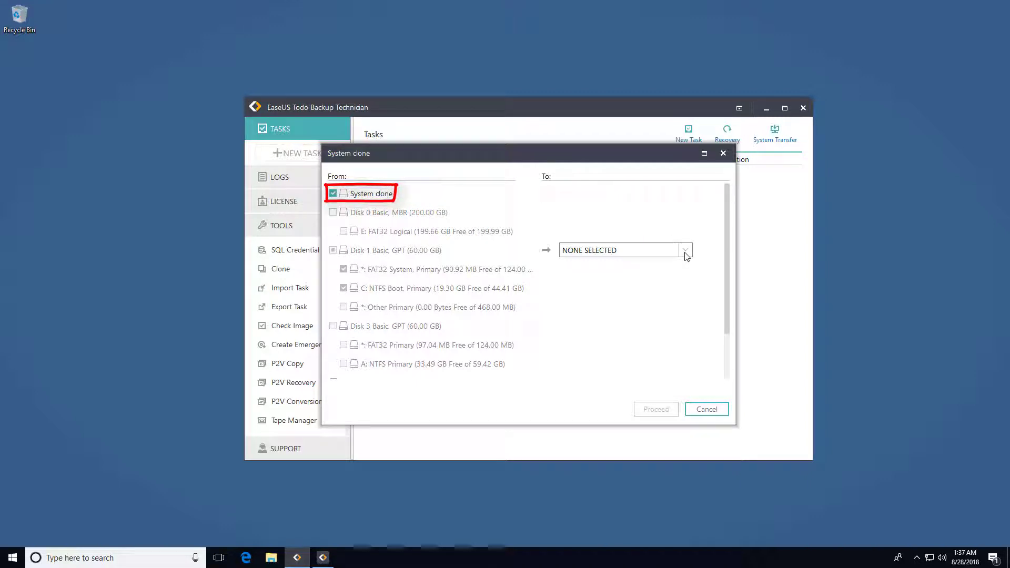
click(685, 251)
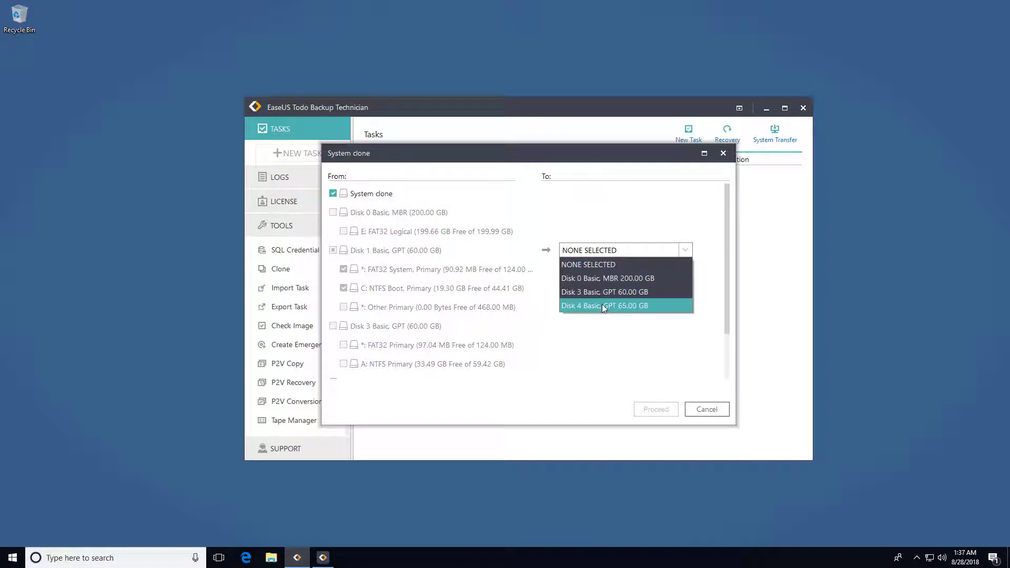
click(604, 305)
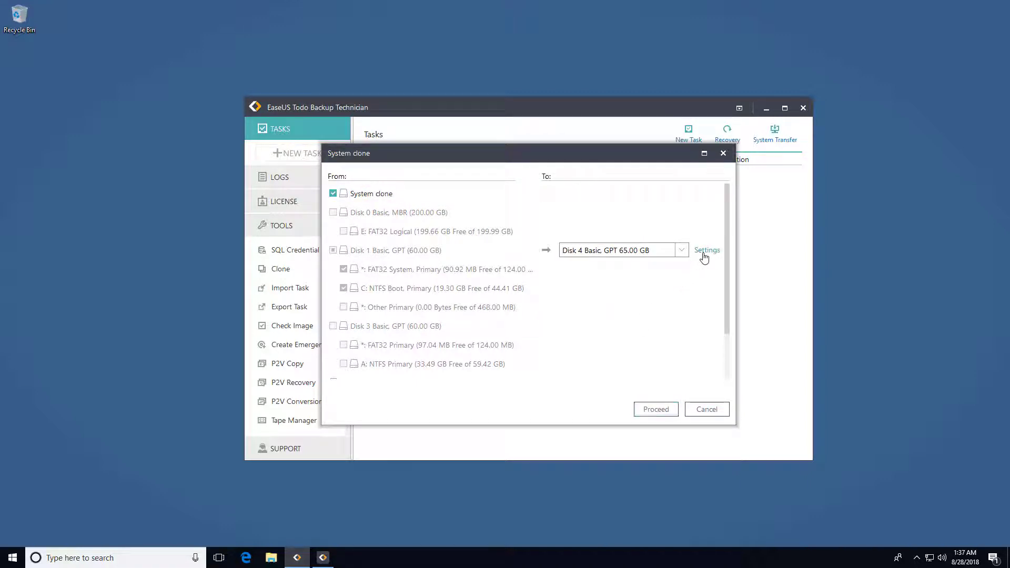
Keep the default clone settings and start the system clone to Disk 4
click(706, 250)
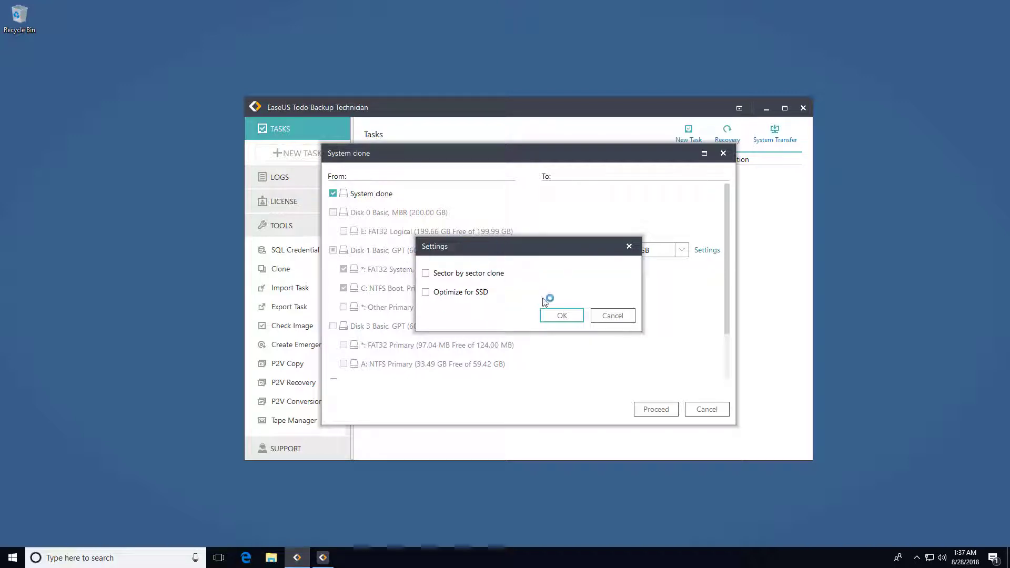
click(561, 315)
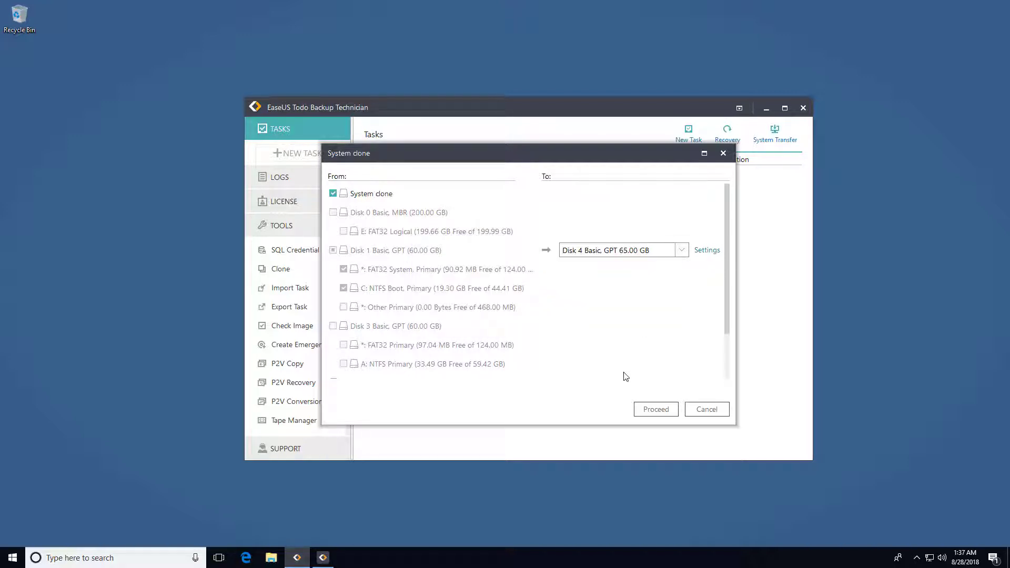
click(655, 409)
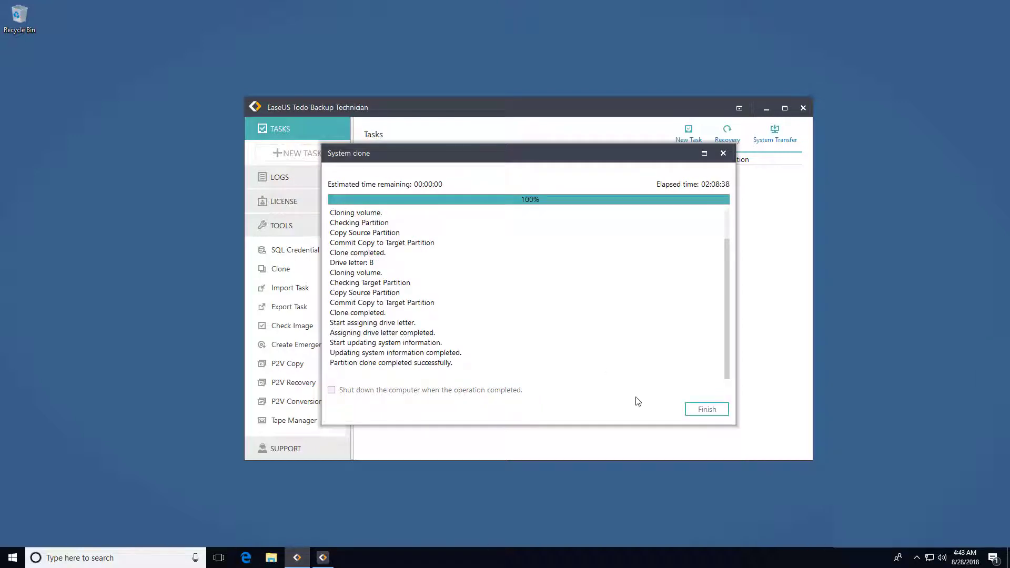
In the Home edition, begin a System Clone with Hard disk 4 as the target
click(706, 408)
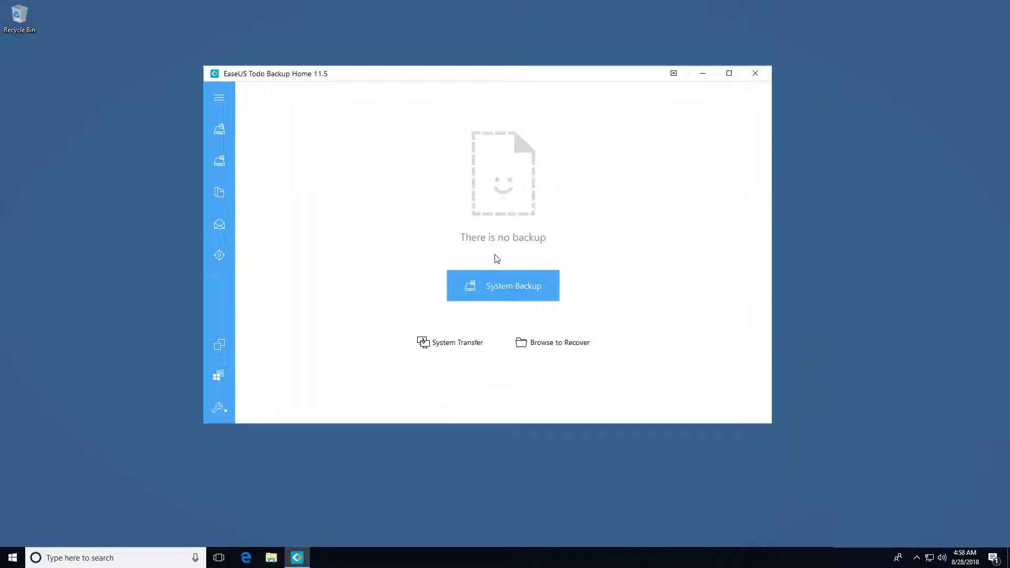
click(219, 97)
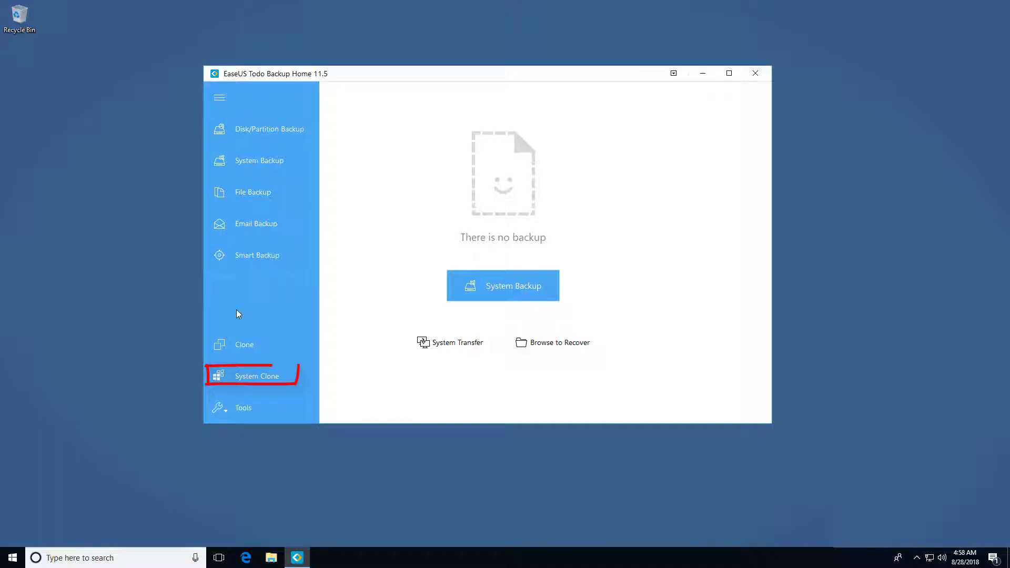
mouse_move(268, 383)
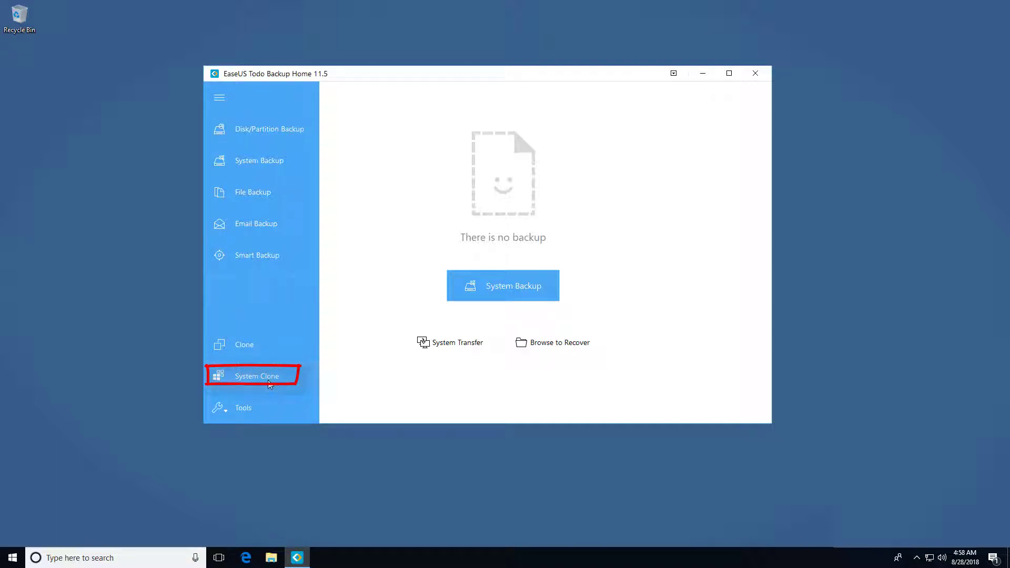
click(258, 375)
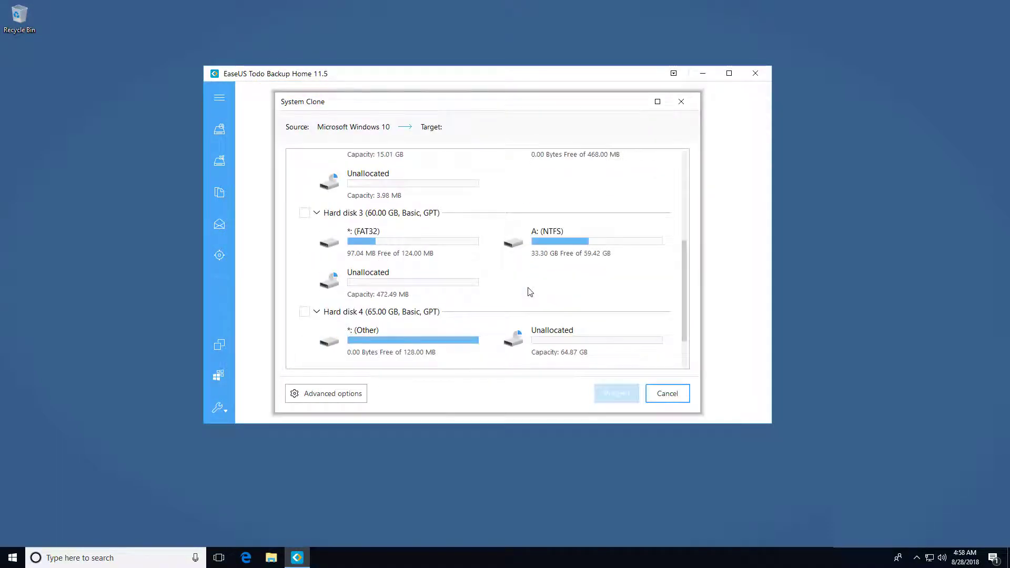
click(304, 312)
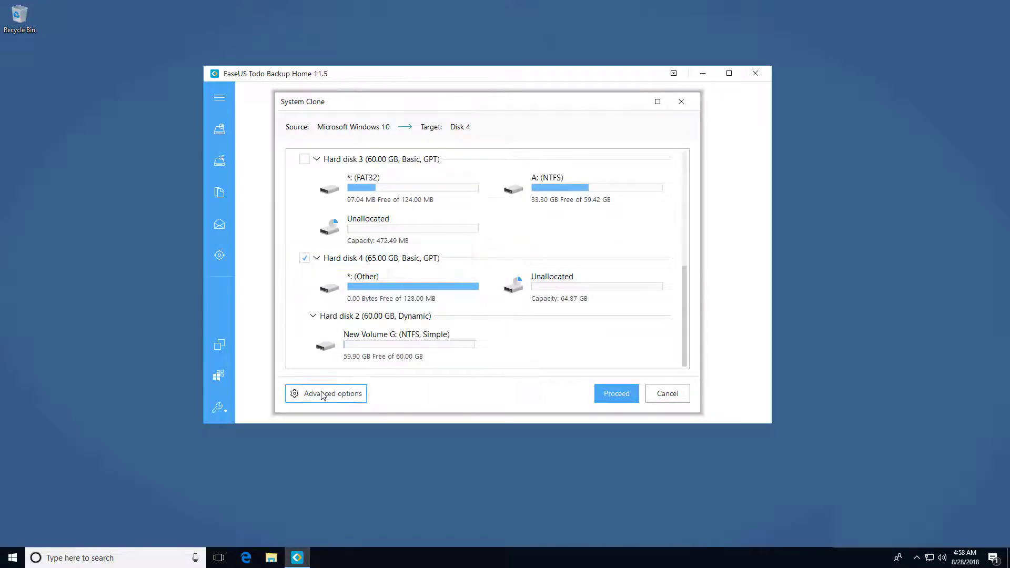
Leave Advanced options unchanged and proceed with cloning Windows 10 to Disk 4
click(325, 392)
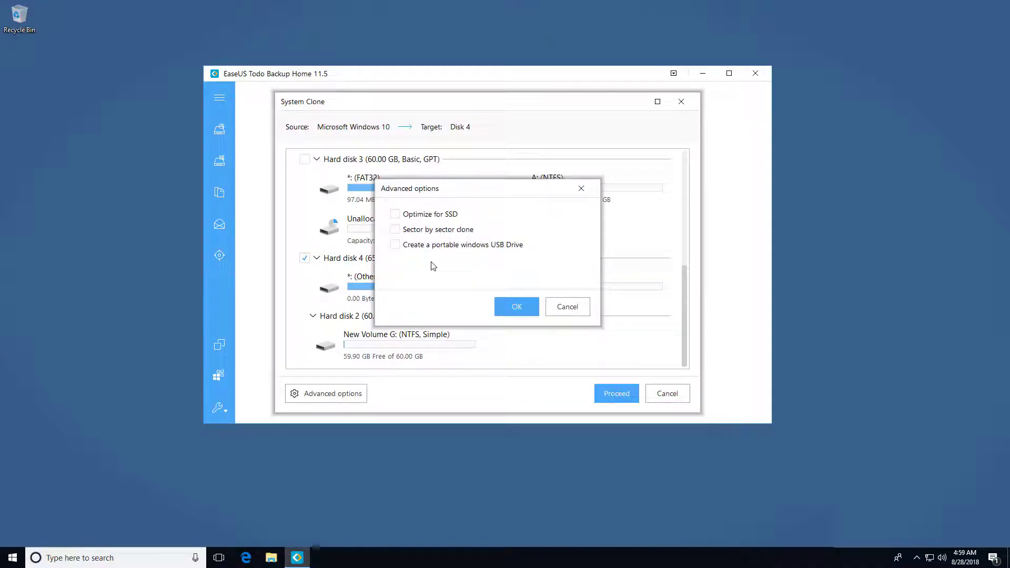
click(516, 306)
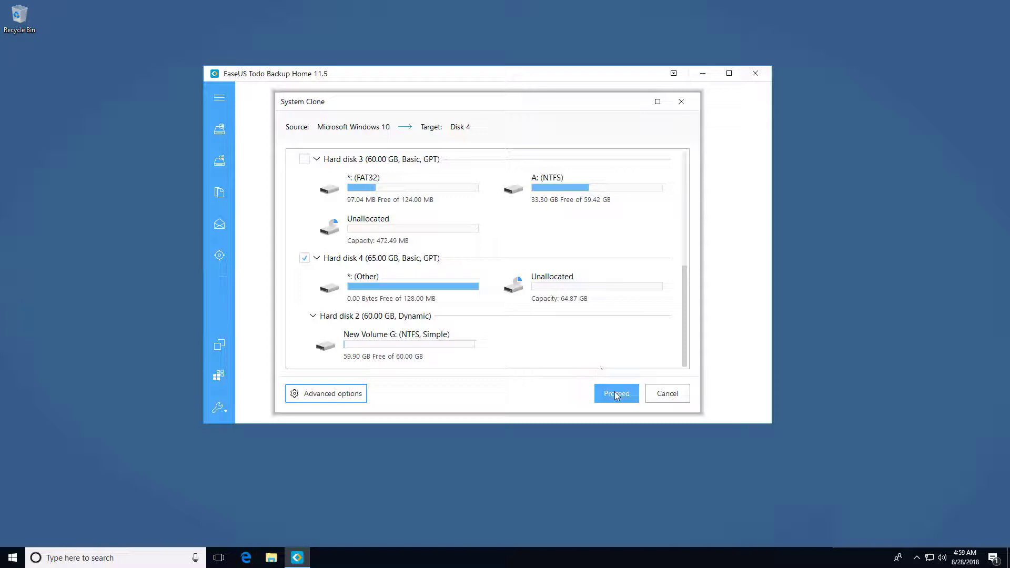
click(616, 393)
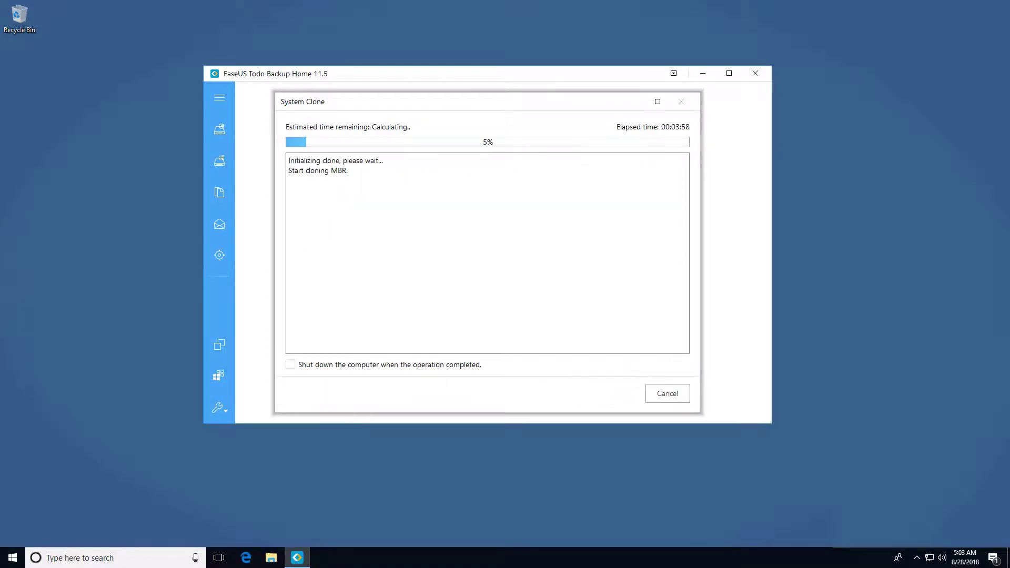